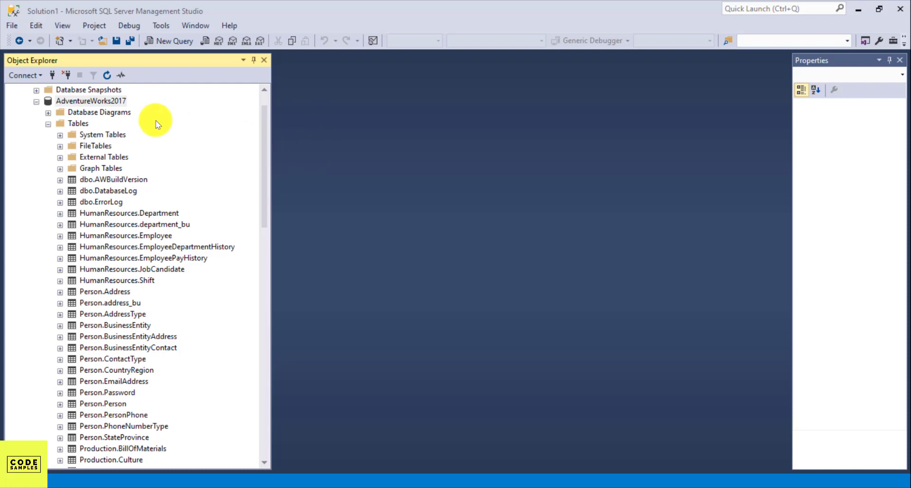
pyautogui.moveTo(654, 19)
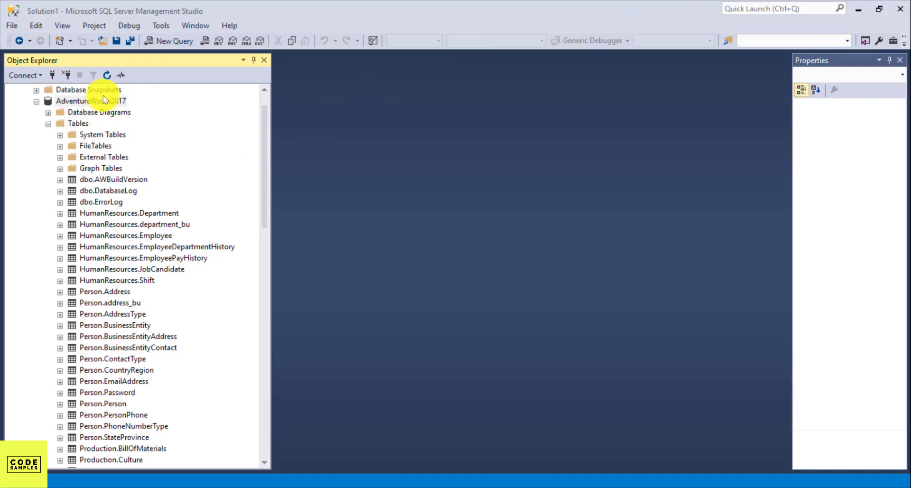
pyautogui.moveTo(119, 116)
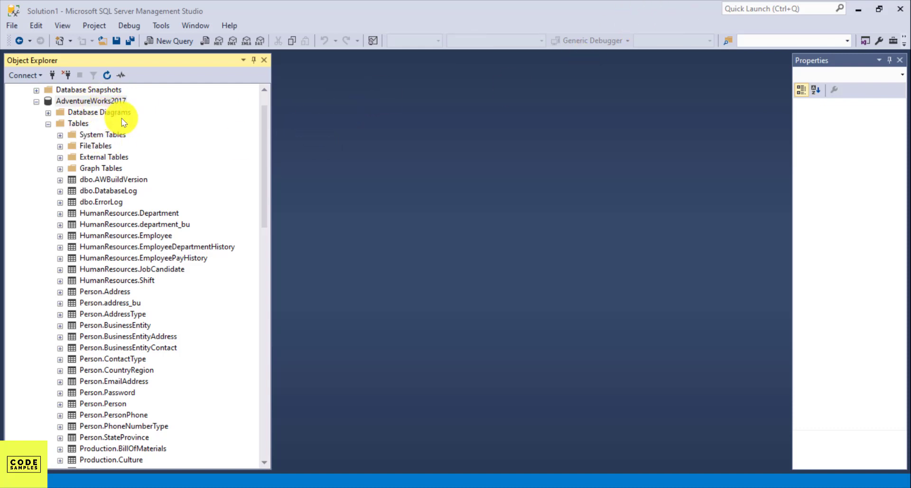
pyautogui.moveTo(102, 112)
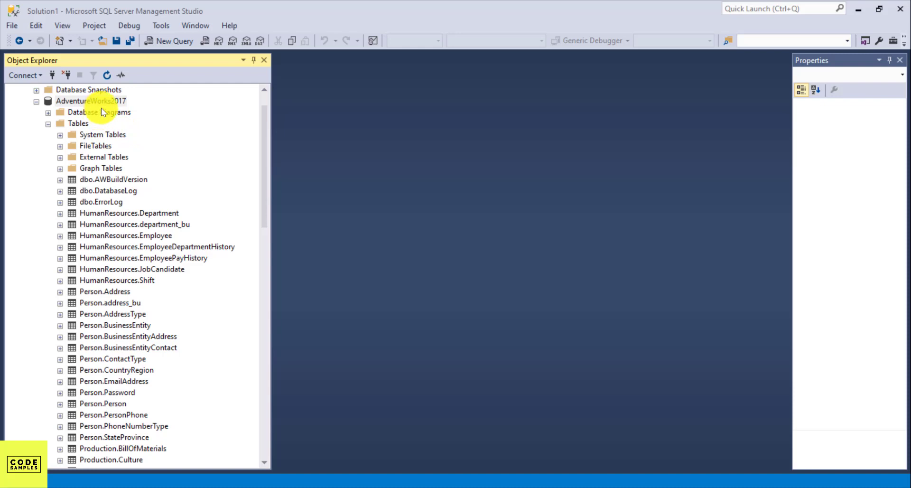
pyautogui.moveTo(101, 249)
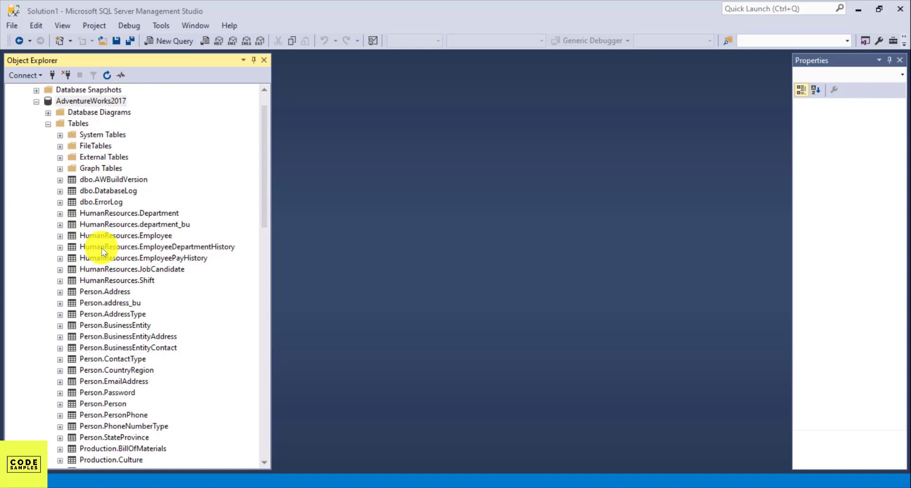
# Start a new query window against the AdventureWorks2017 database
pyautogui.scroll(-3)
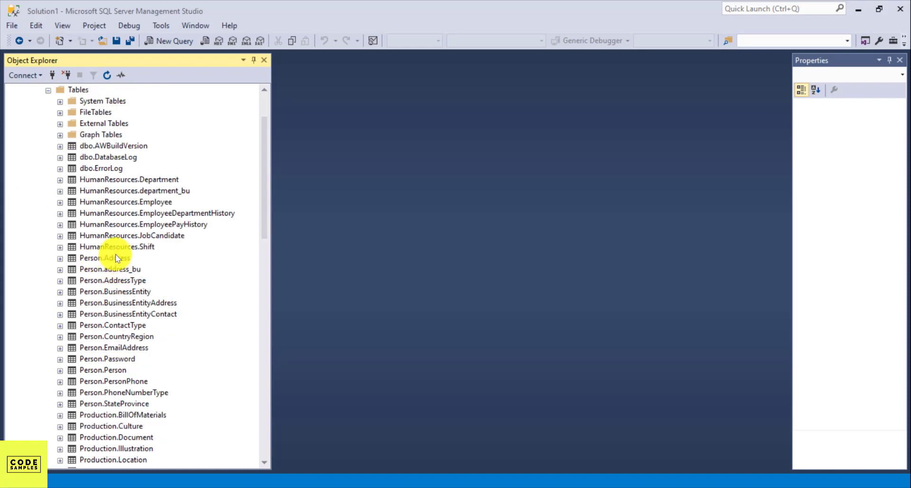
pyautogui.scroll(3)
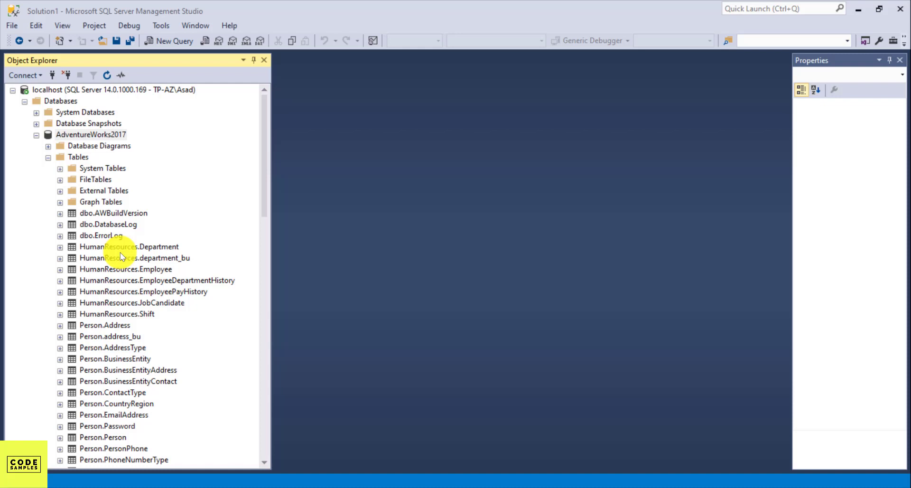
pyautogui.moveTo(127, 239)
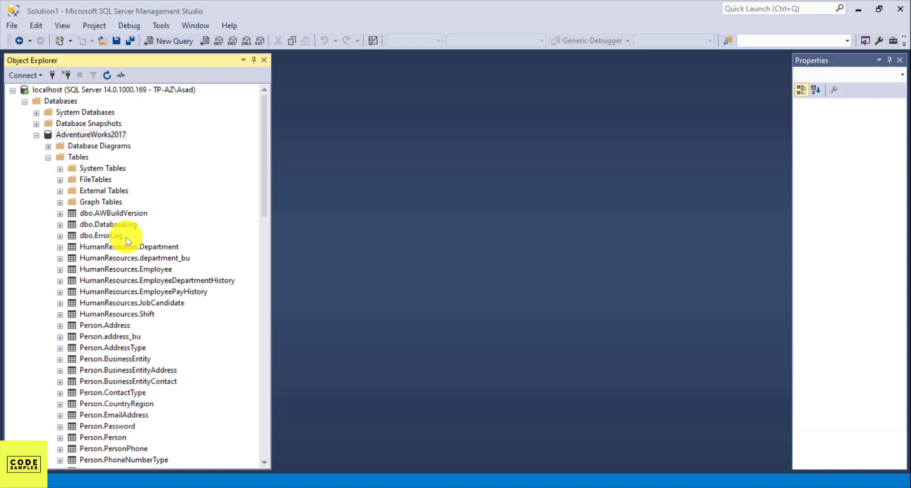
pyautogui.scroll(-3)
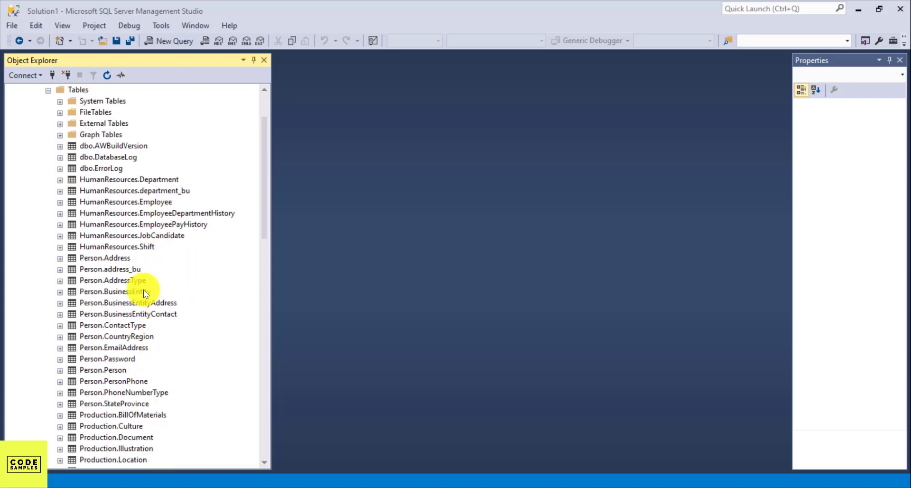
pyautogui.scroll(3)
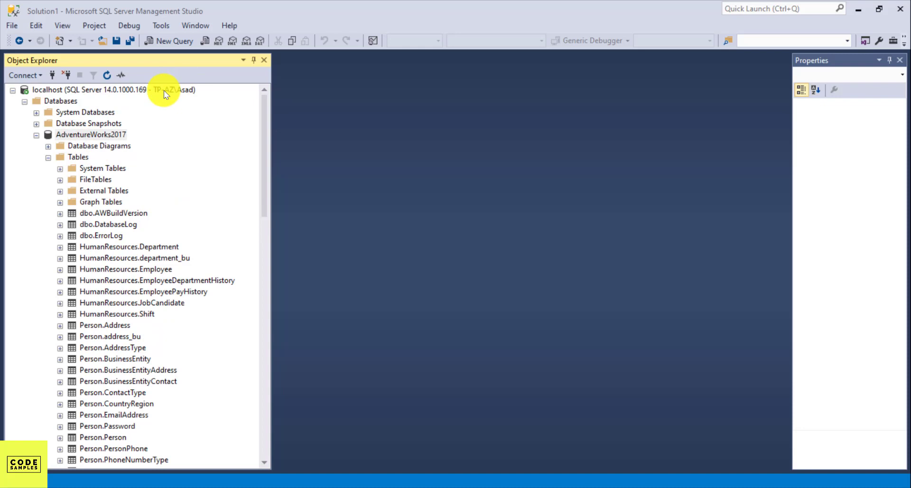
pyautogui.click(91, 134)
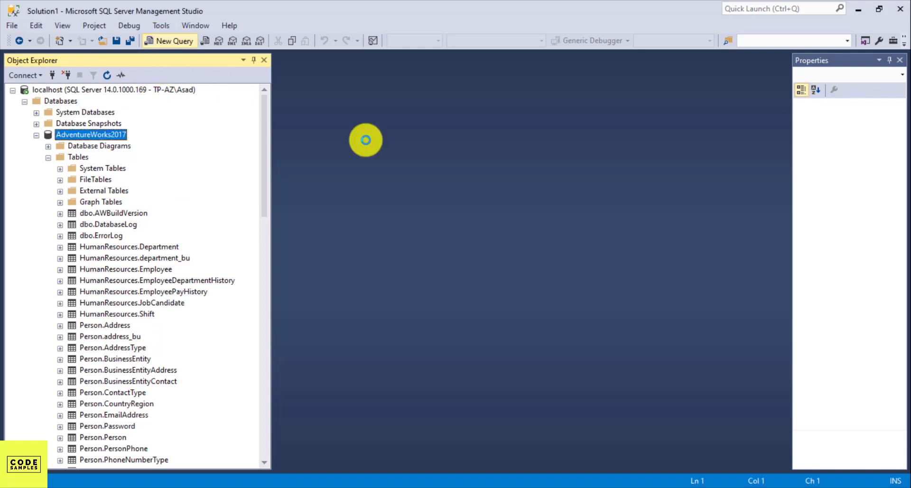
pyautogui.click(169, 41)
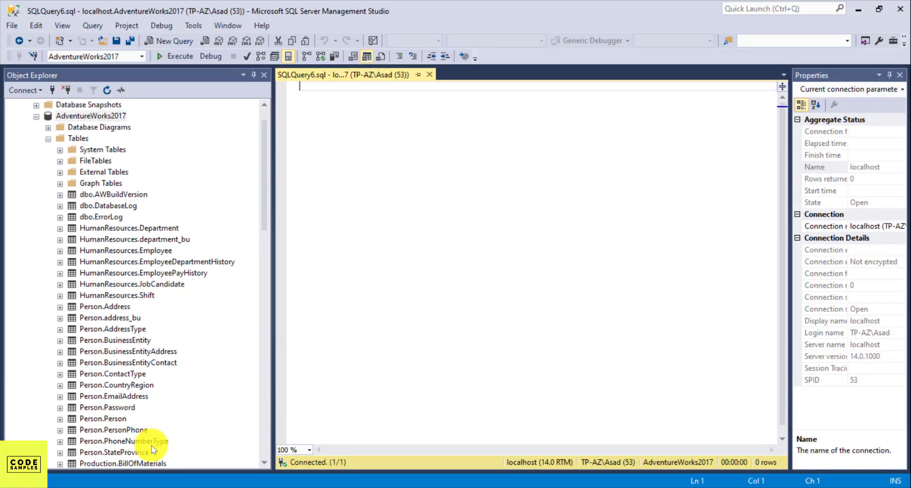
# Write select * from person.StateProvince in the query editor
pyautogui.click(113, 452)
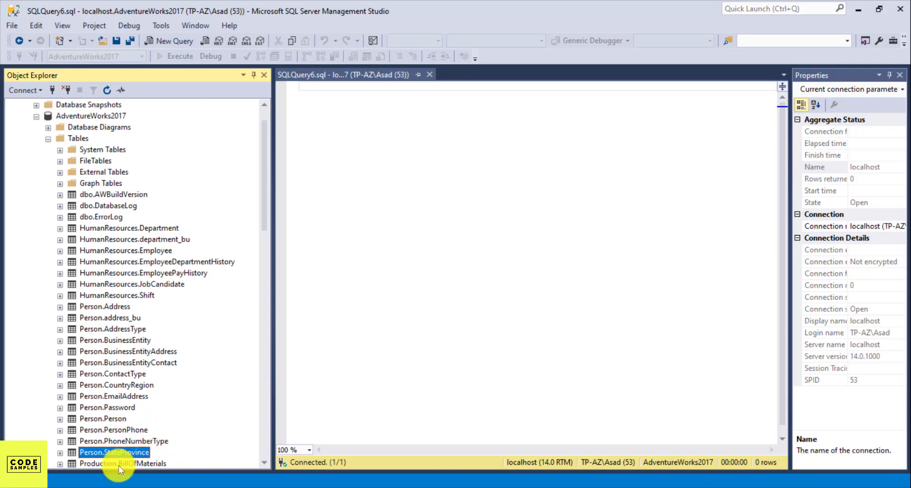
pyautogui.moveTo(165, 468)
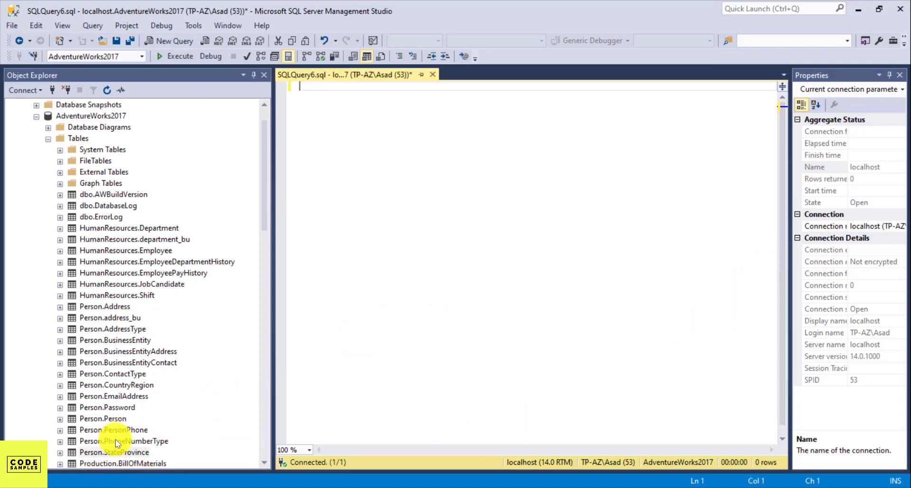
pyautogui.moveTo(468, 186)
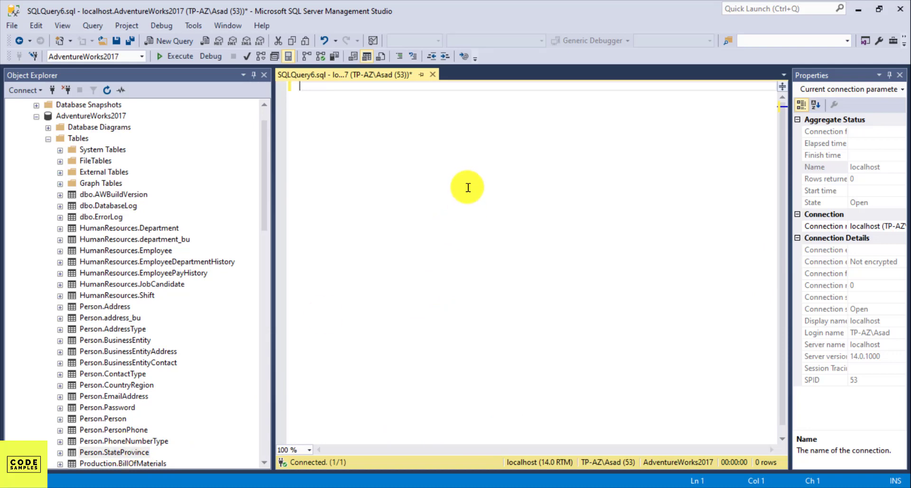
pyautogui.write('select * from person')
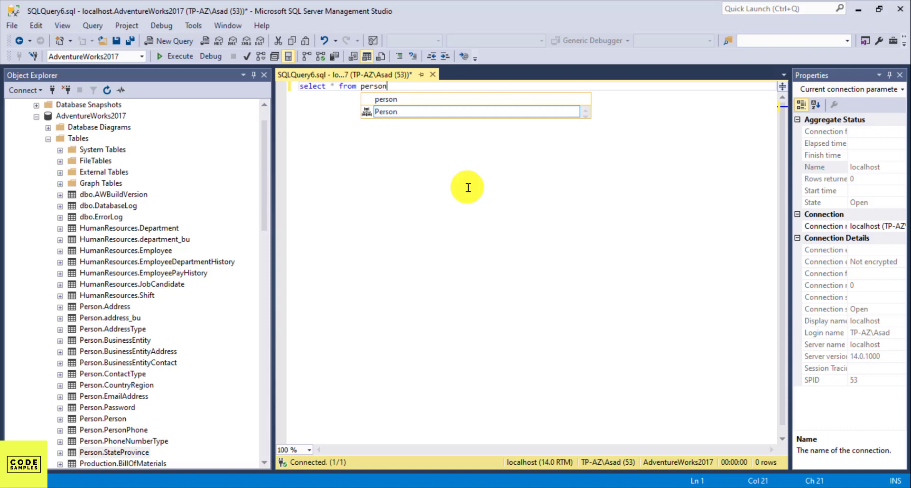
pyautogui.write('.stateProvince')
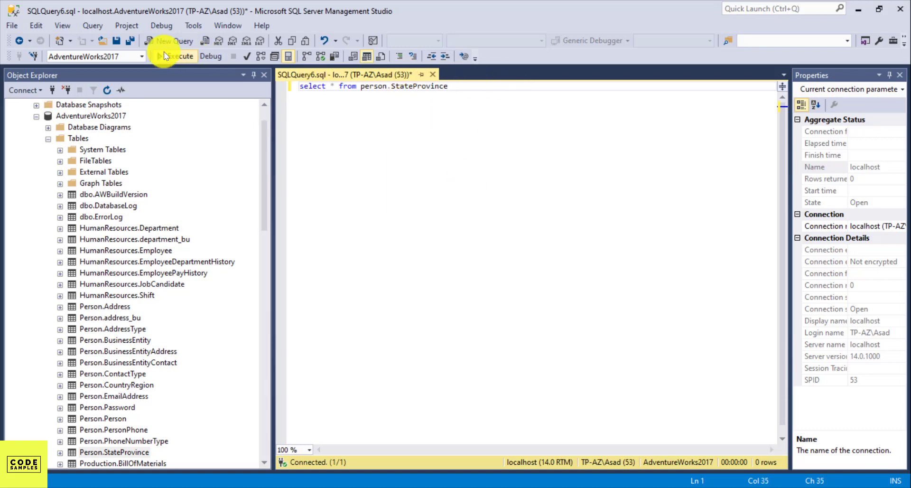
# Run the select-all query, returning all 181 StateProvince rows
pyautogui.click(167, 56)
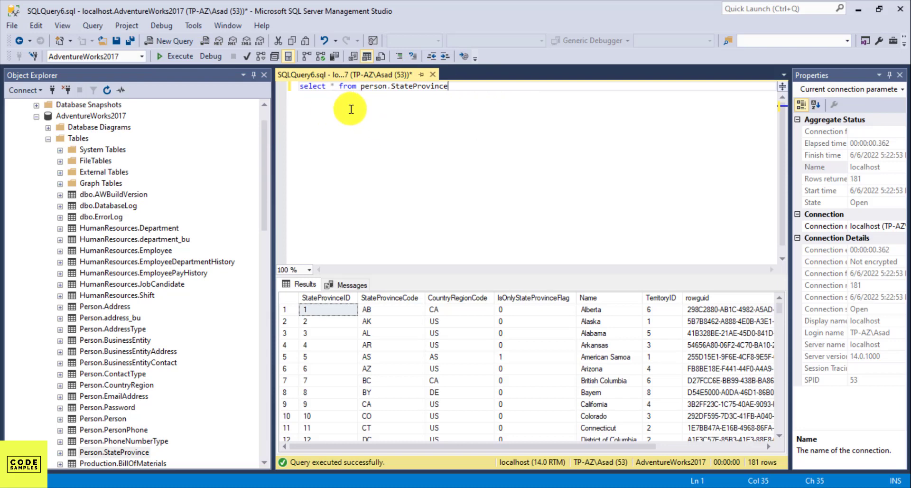
pyautogui.moveTo(498, 215)
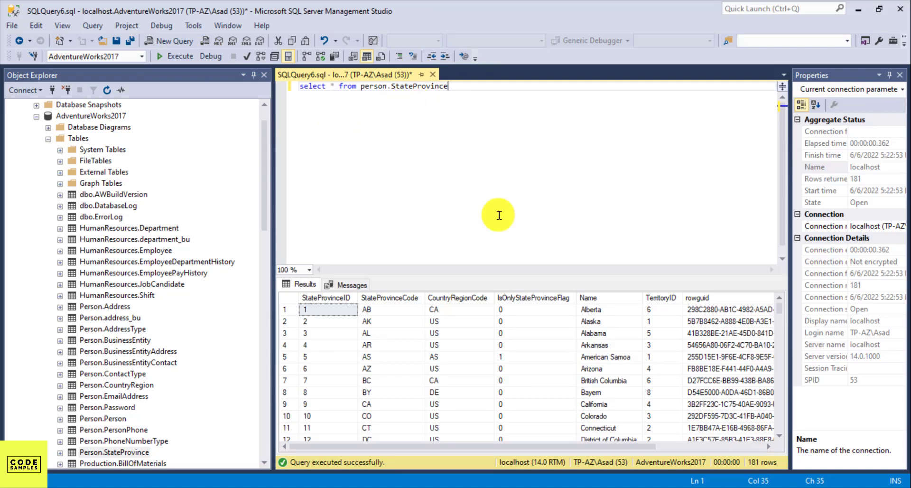
pyautogui.moveTo(474, 204)
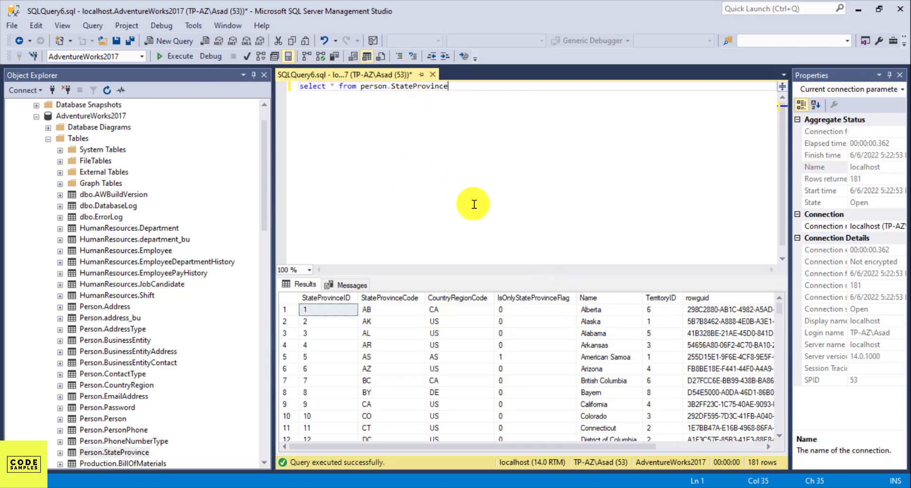
pyautogui.moveTo(457, 256)
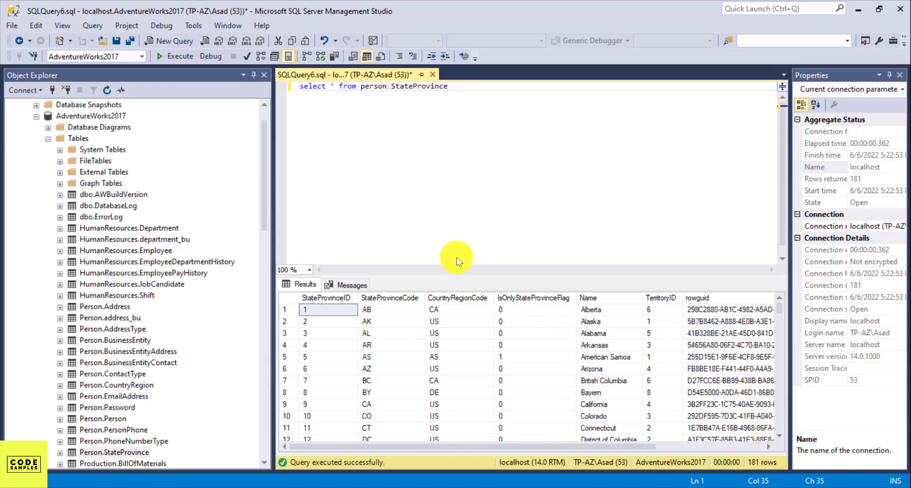
pyautogui.moveTo(340, 76)
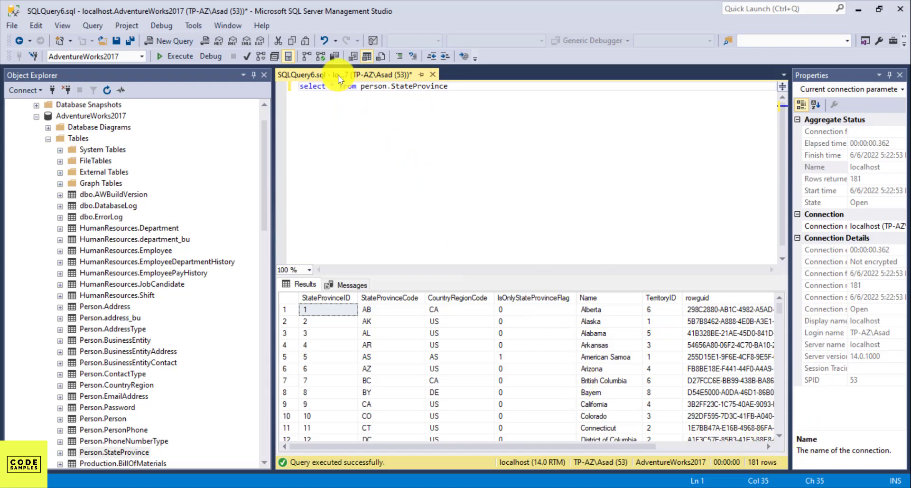
pyautogui.click(334, 87)
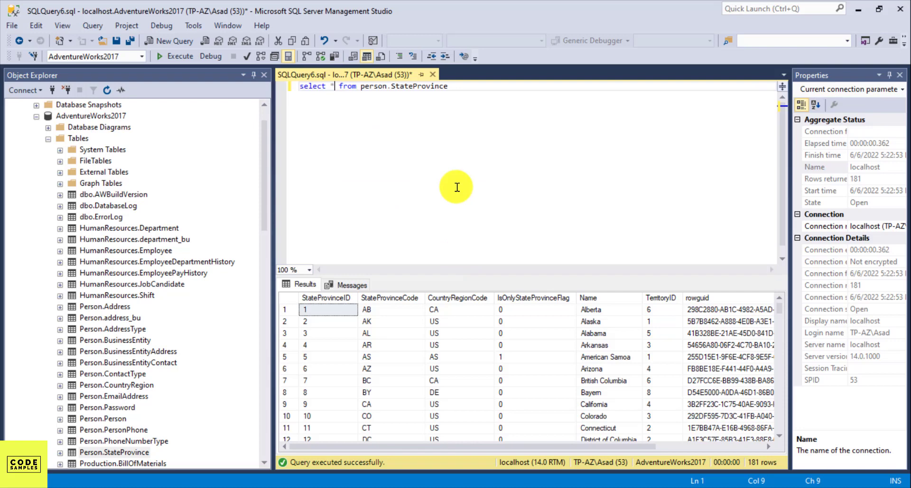
pyautogui.press('BackSpace')
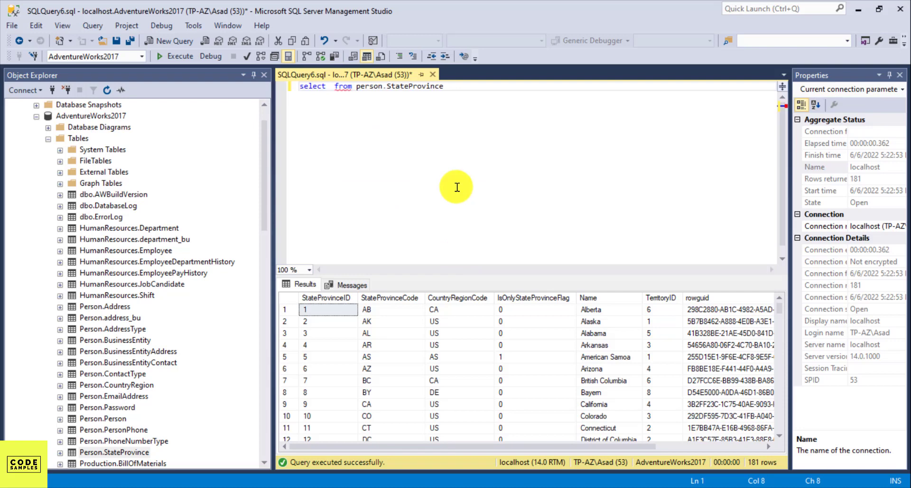
pyautogui.write('countryRegionCode,')
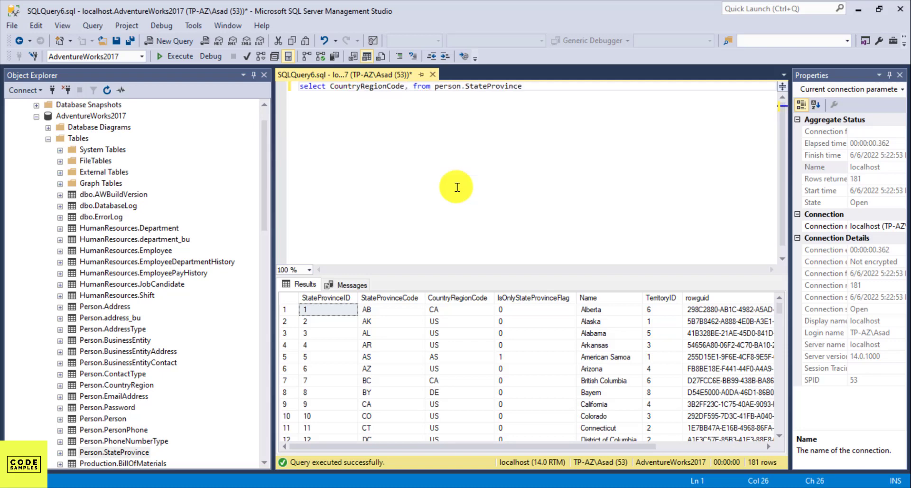
pyautogui.write('s')
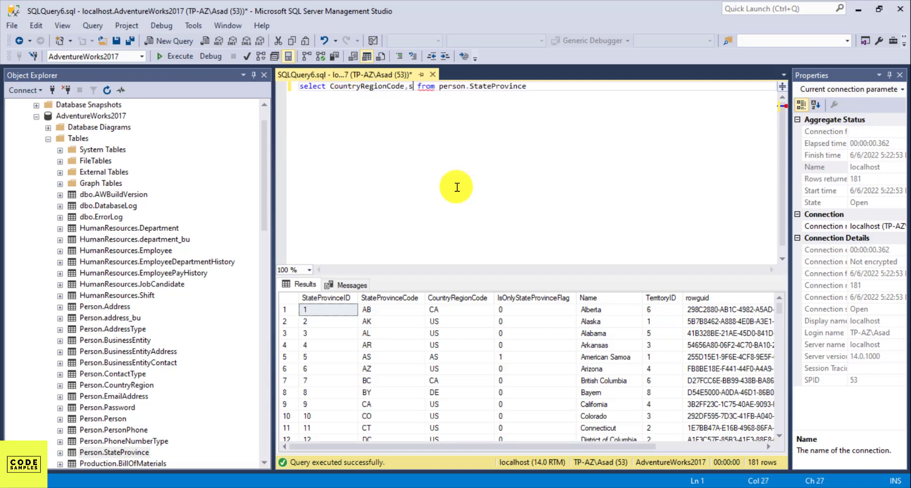
pyautogui.write('tateProvinceCode')
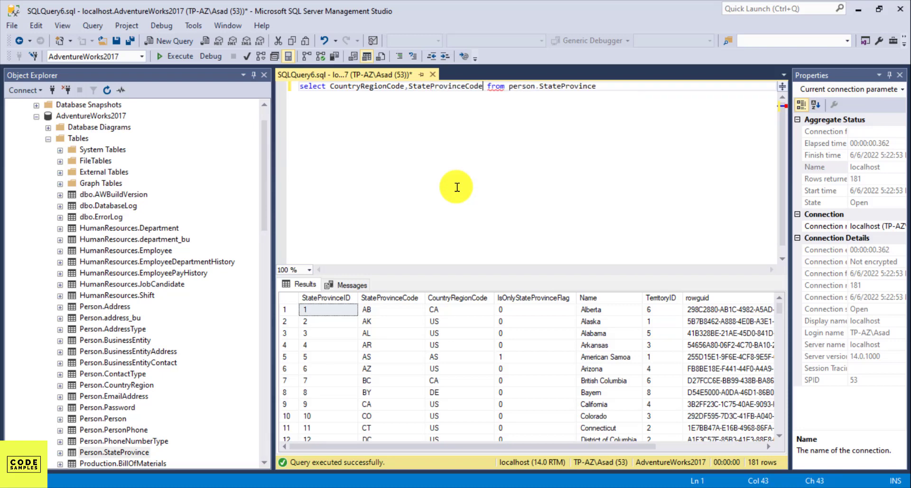
pyautogui.write(',name')
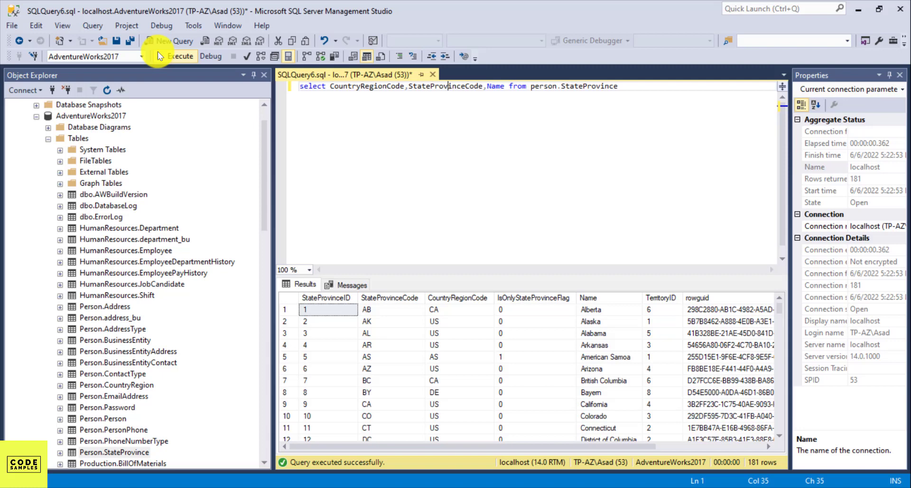
pyautogui.click(180, 56)
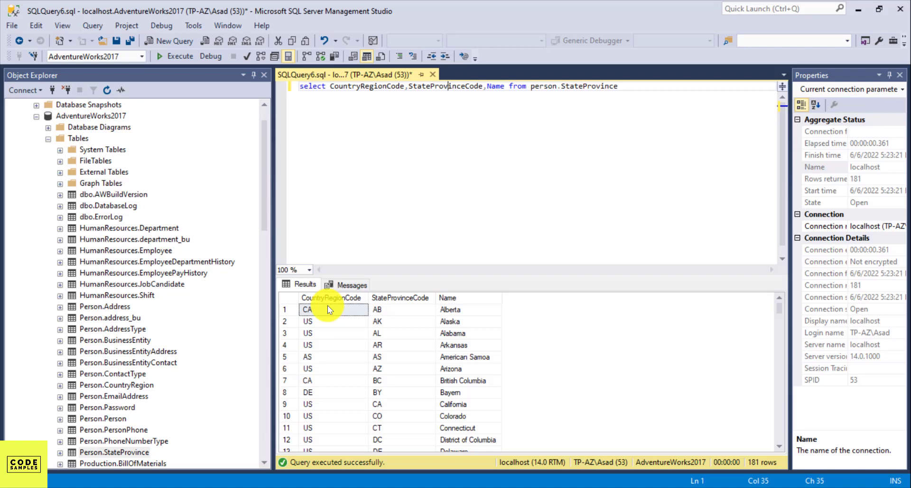
pyautogui.moveTo(411, 234)
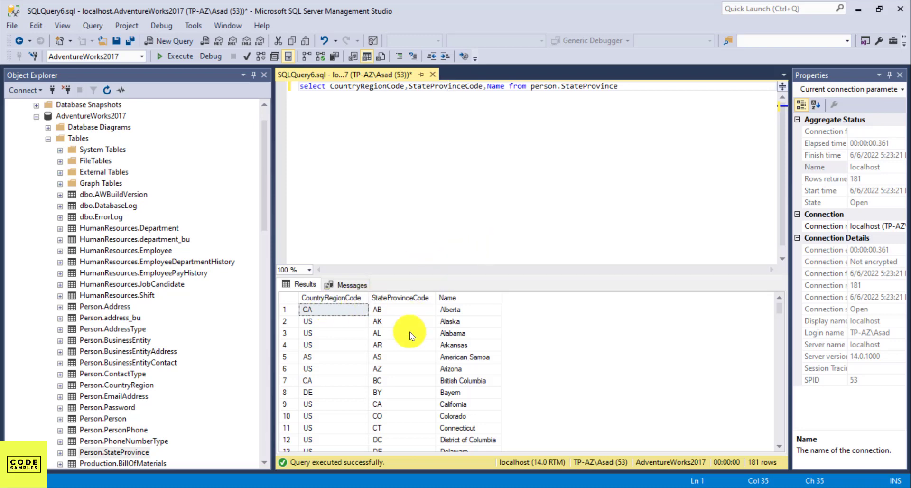
pyautogui.moveTo(436, 362)
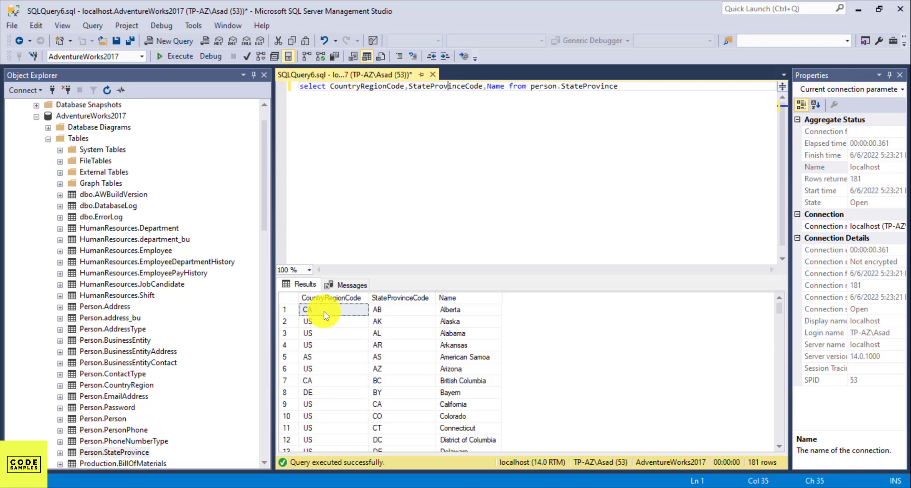
pyautogui.moveTo(326, 362)
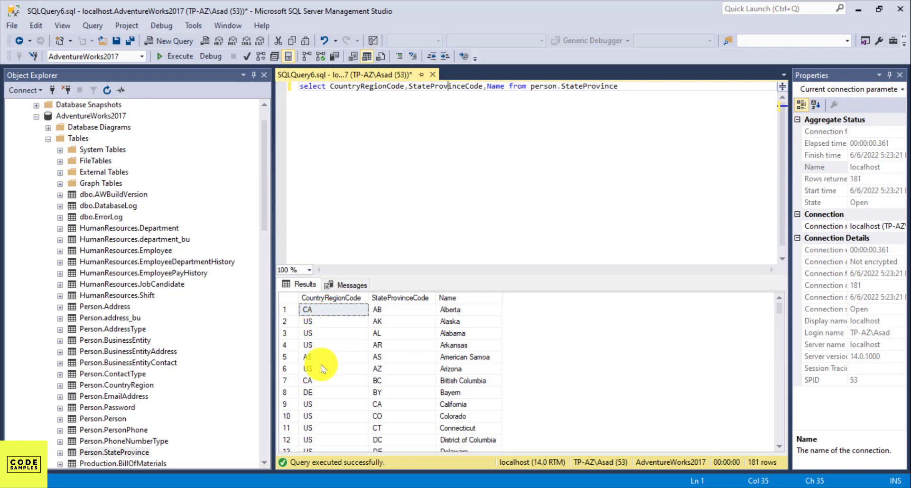
pyautogui.moveTo(341, 390)
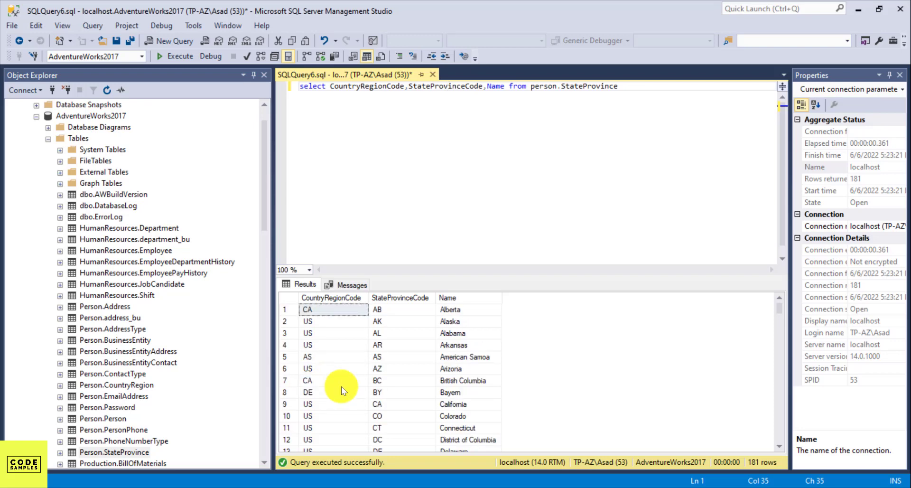
pyautogui.moveTo(421, 355)
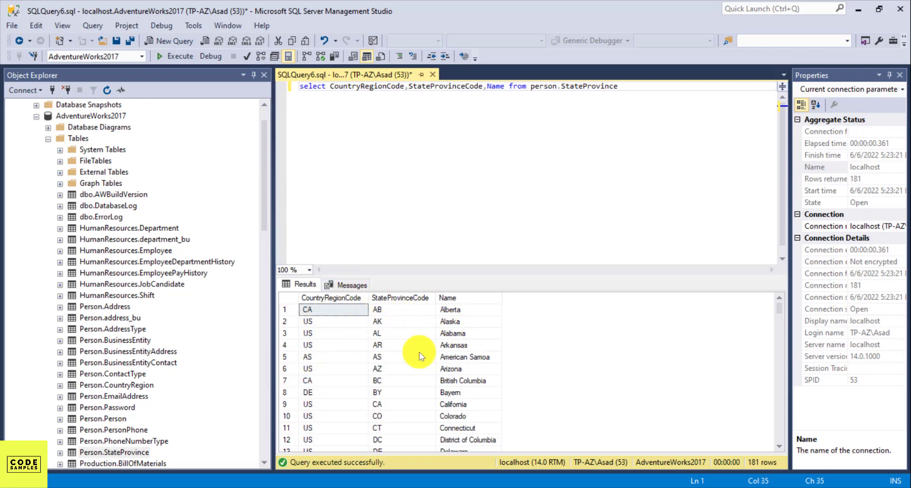
pyautogui.moveTo(547, 150)
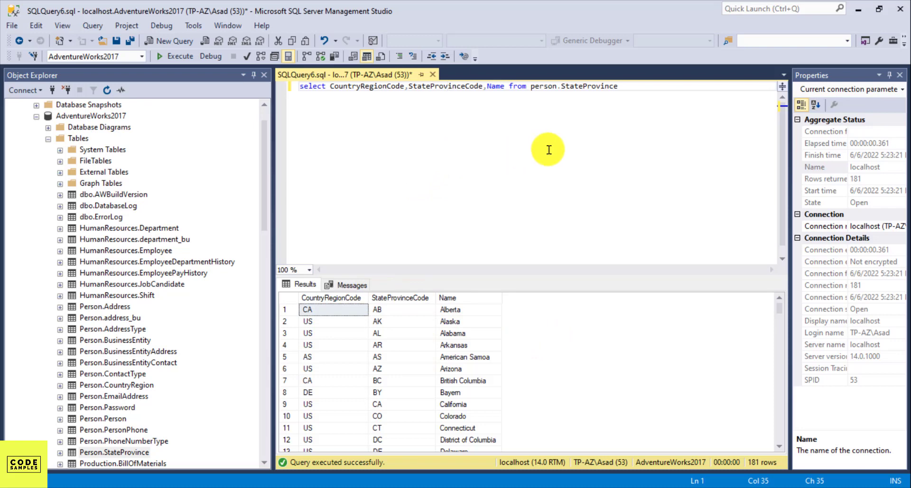
pyautogui.moveTo(314, 349)
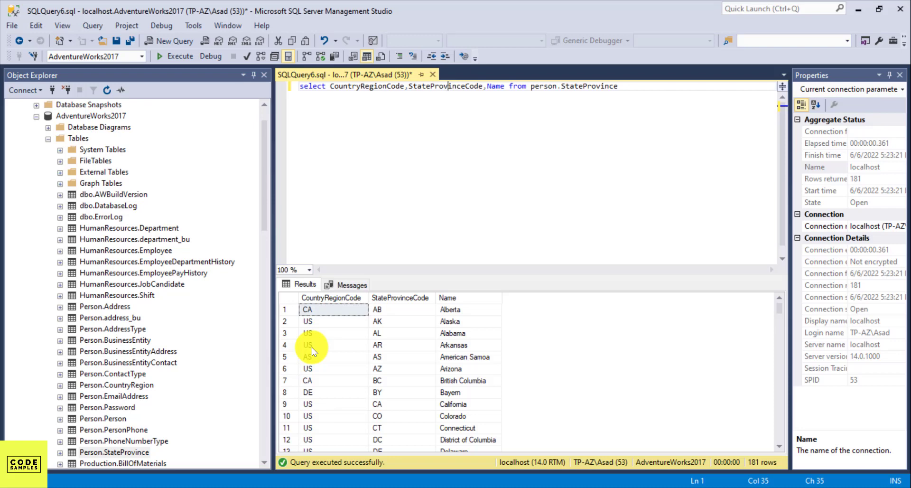
pyautogui.moveTo(632, 222)
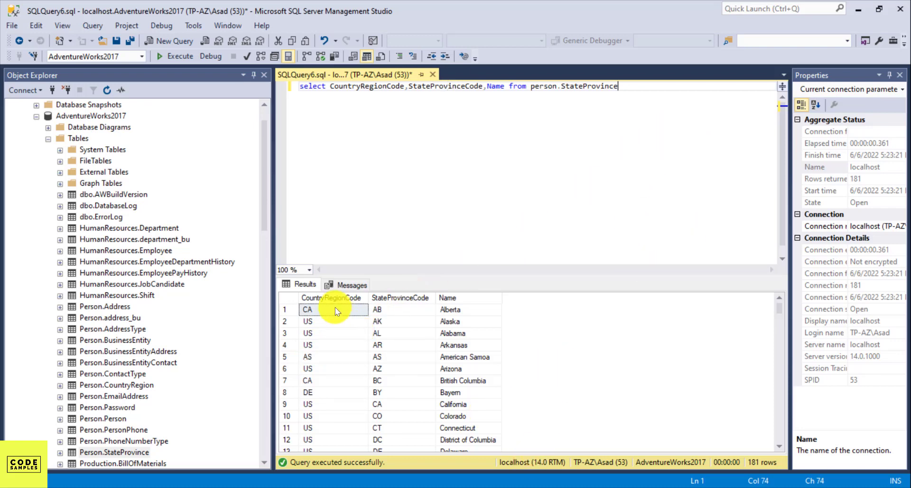
pyautogui.moveTo(683, 179)
pyautogui.write('order')
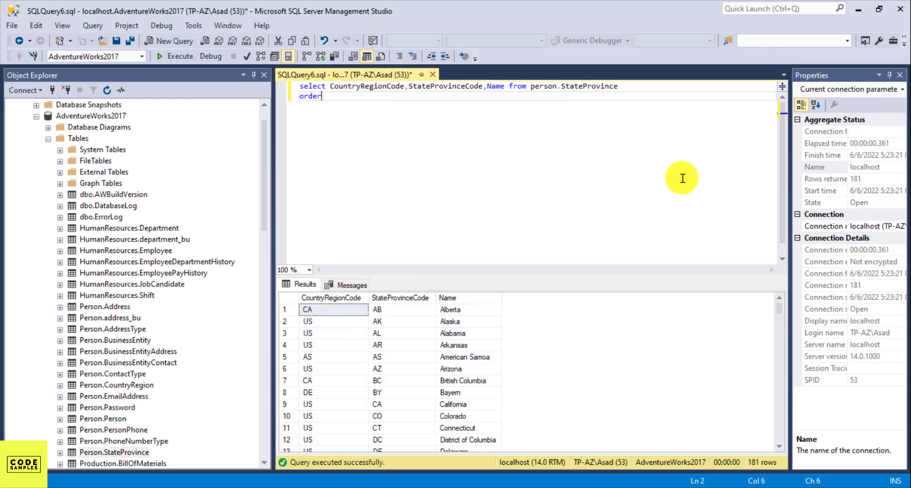
# Add order by CountryRegionCode and run the query to sort rows by country code
pyautogui.write('by countryRegionCode')
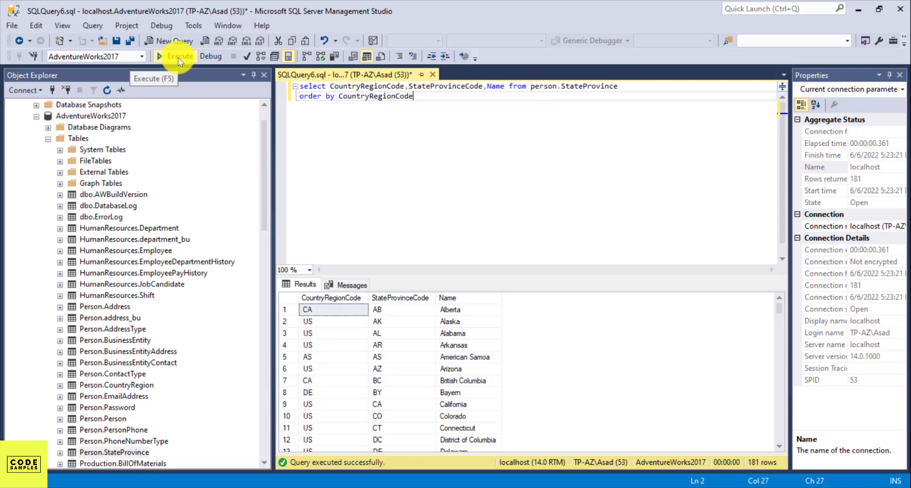
pyautogui.click(180, 56)
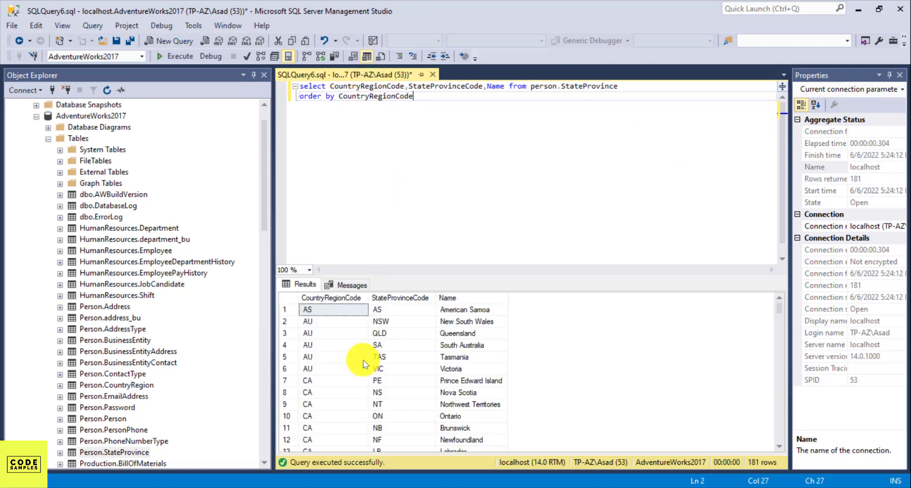
pyautogui.moveTo(353, 285)
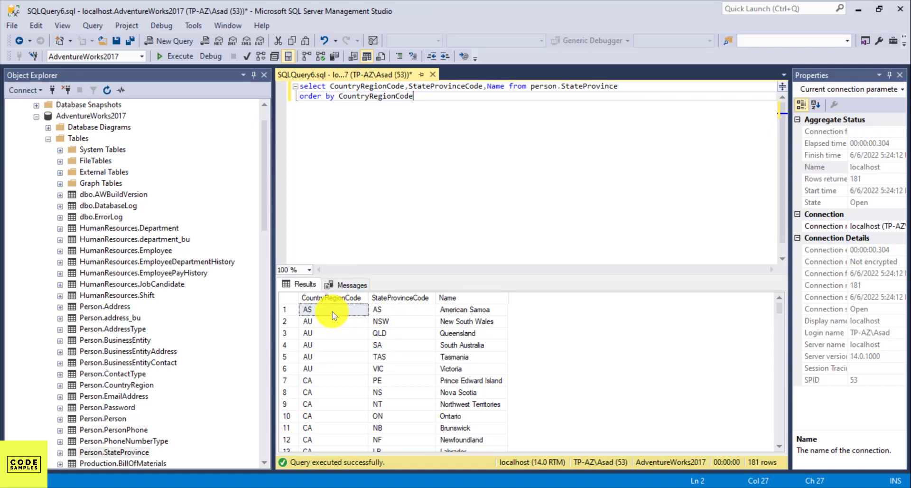
pyautogui.moveTo(333, 377)
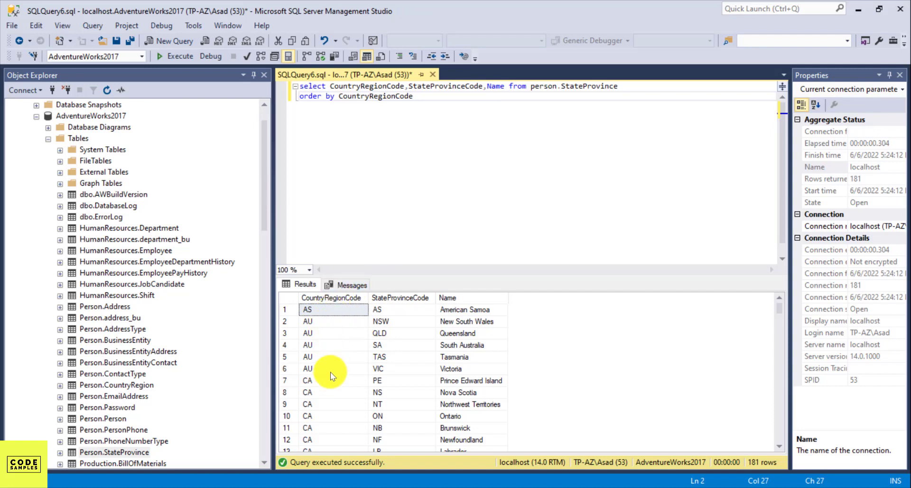
pyautogui.moveTo(340, 404)
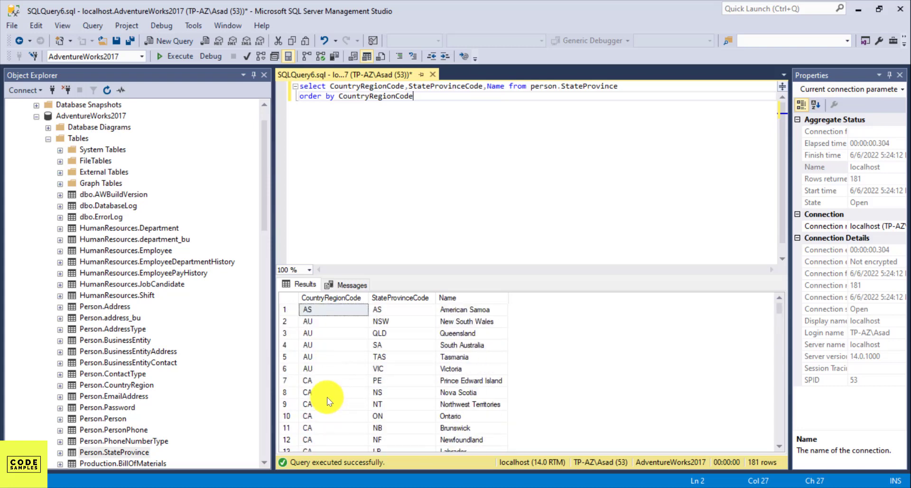
pyautogui.moveTo(436, 302)
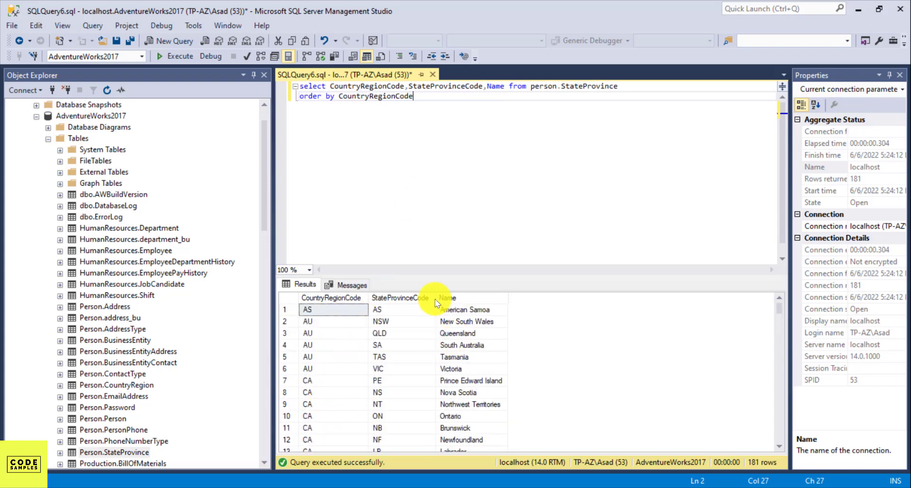
pyautogui.moveTo(472, 232)
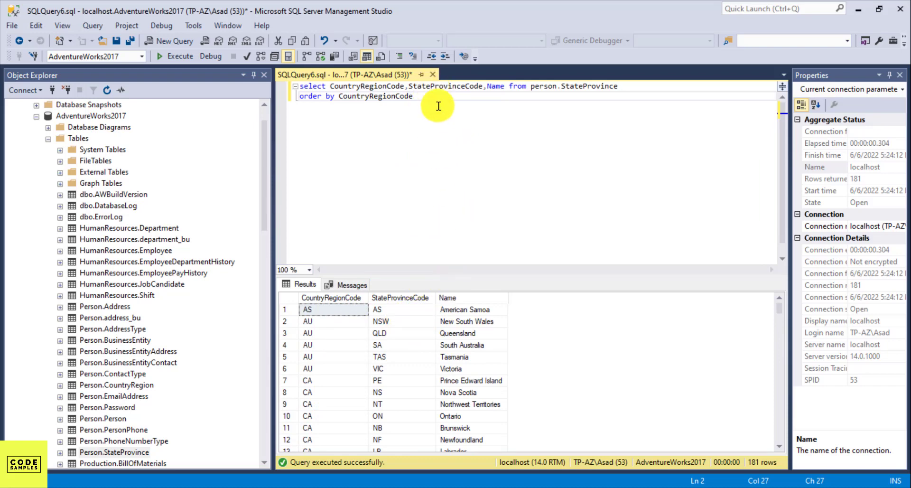
pyautogui.moveTo(462, 326)
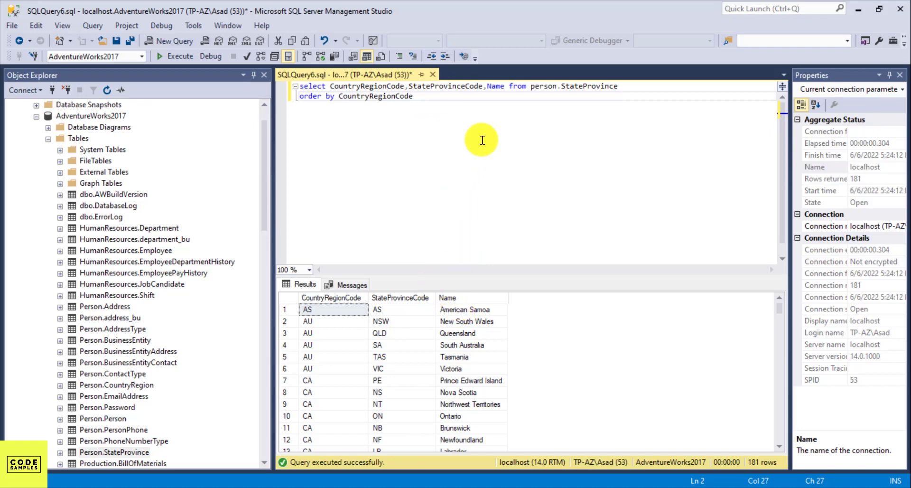
# Extend the ORDER BY with name and rerun to sort by country code then name
pyautogui.write(',name')
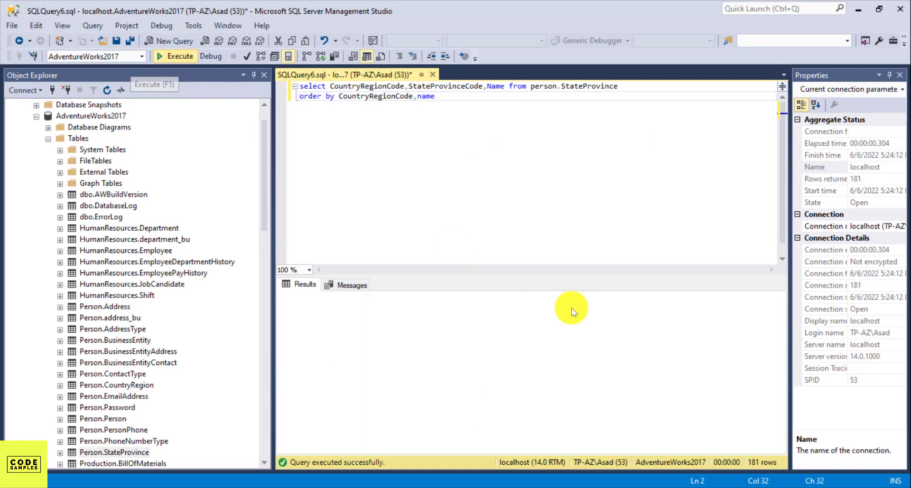
pyautogui.click(175, 56)
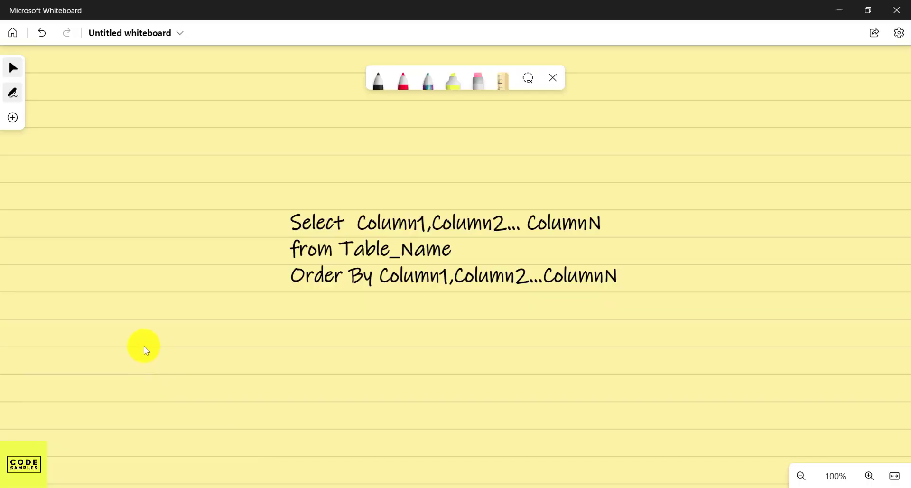
pyautogui.moveTo(194, 224)
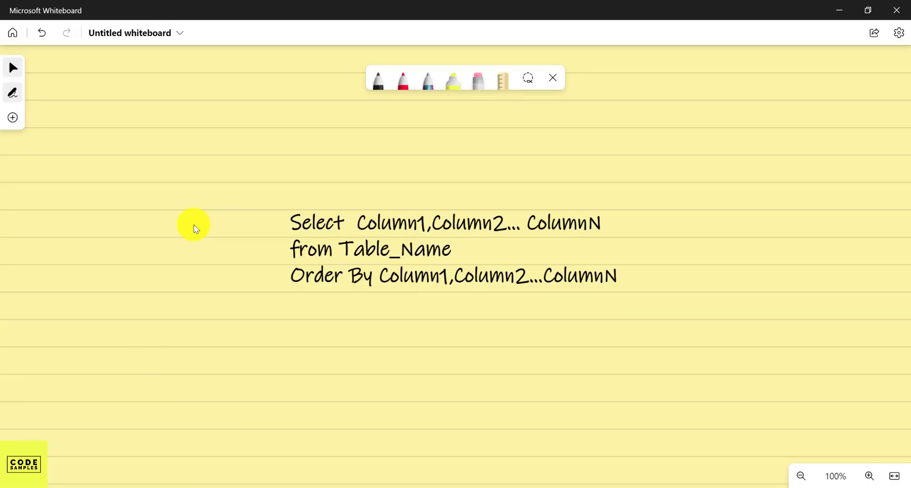
pyautogui.moveTo(201, 224)
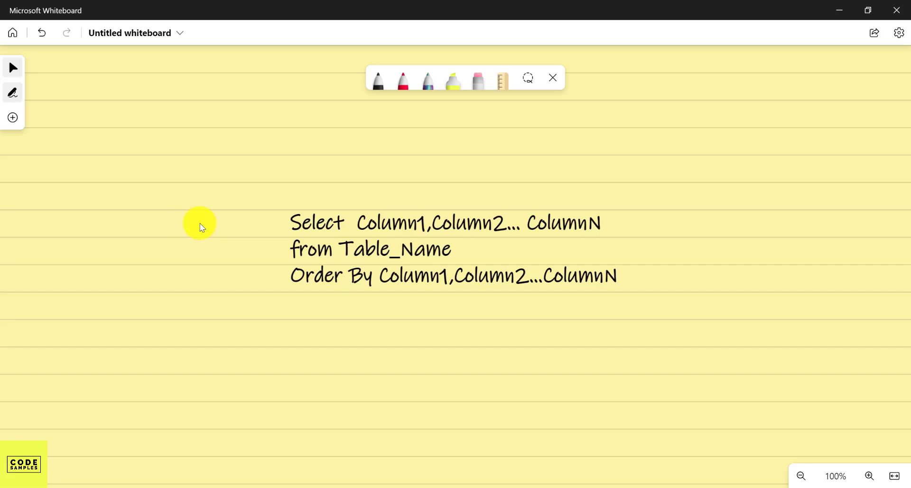
pyautogui.moveTo(244, 271)
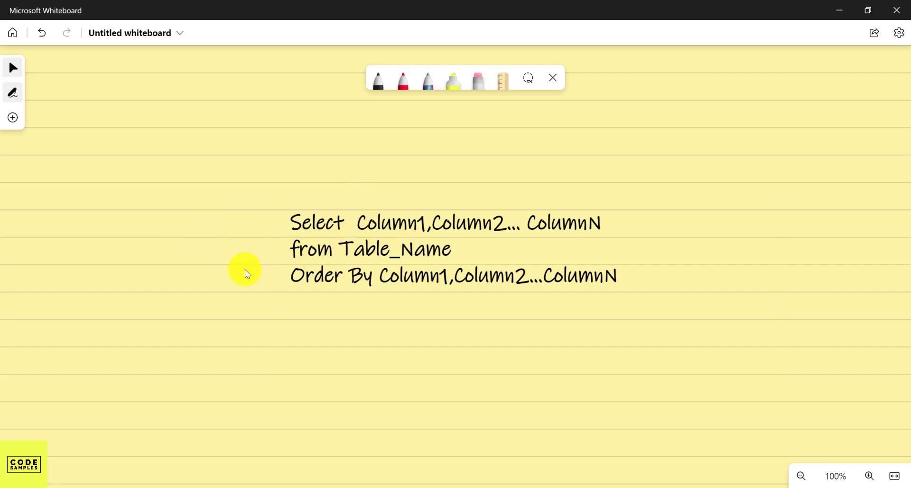
pyautogui.moveTo(203, 264)
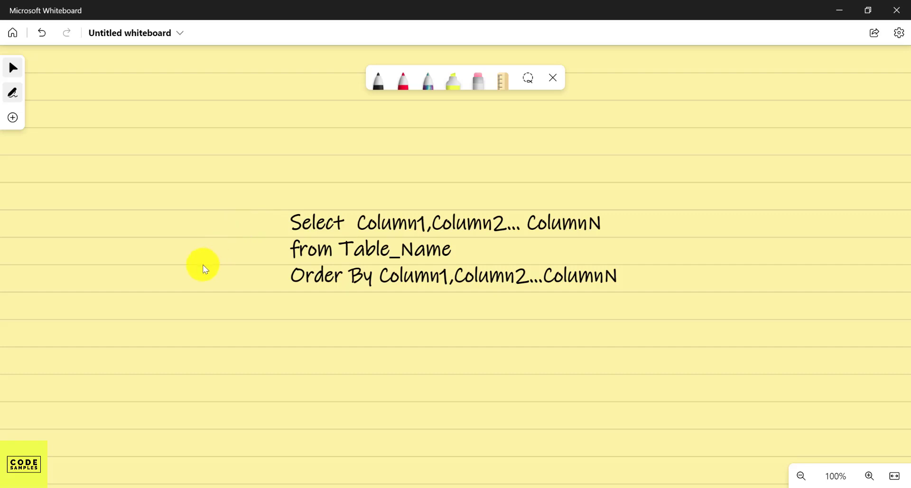
pyautogui.moveTo(192, 291)
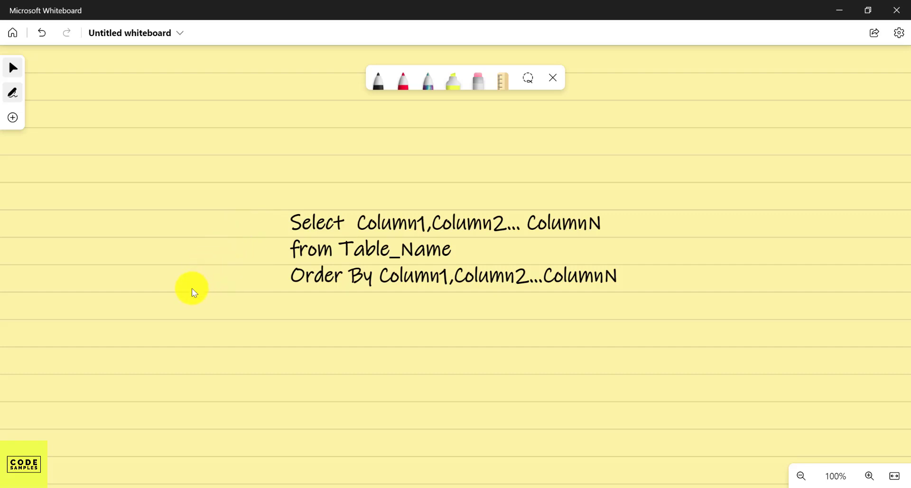
pyautogui.moveTo(266, 290)
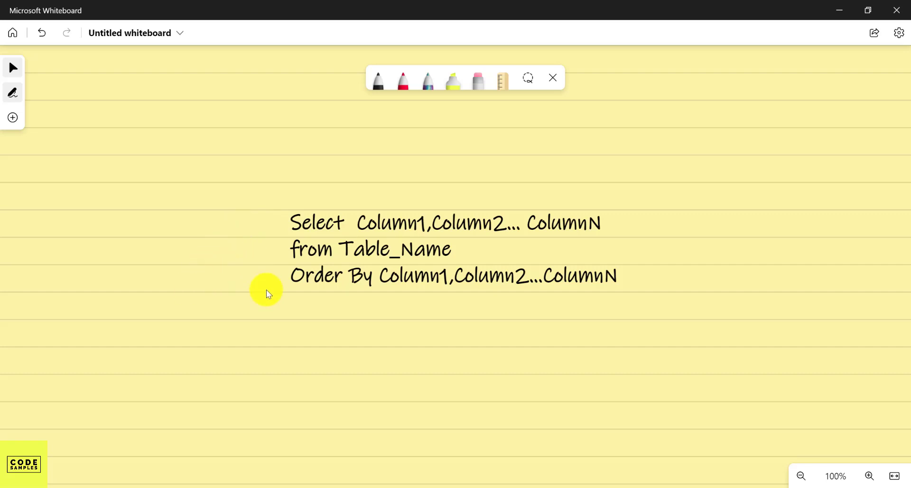
pyautogui.moveTo(176, 240)
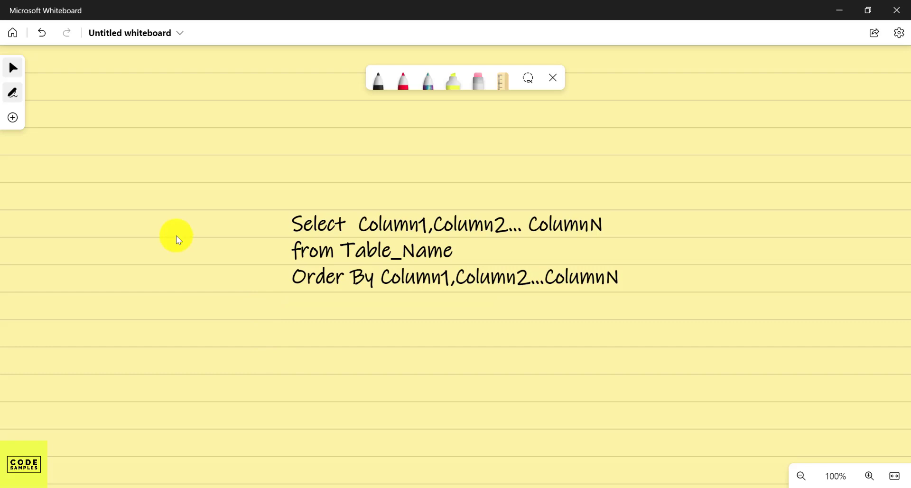